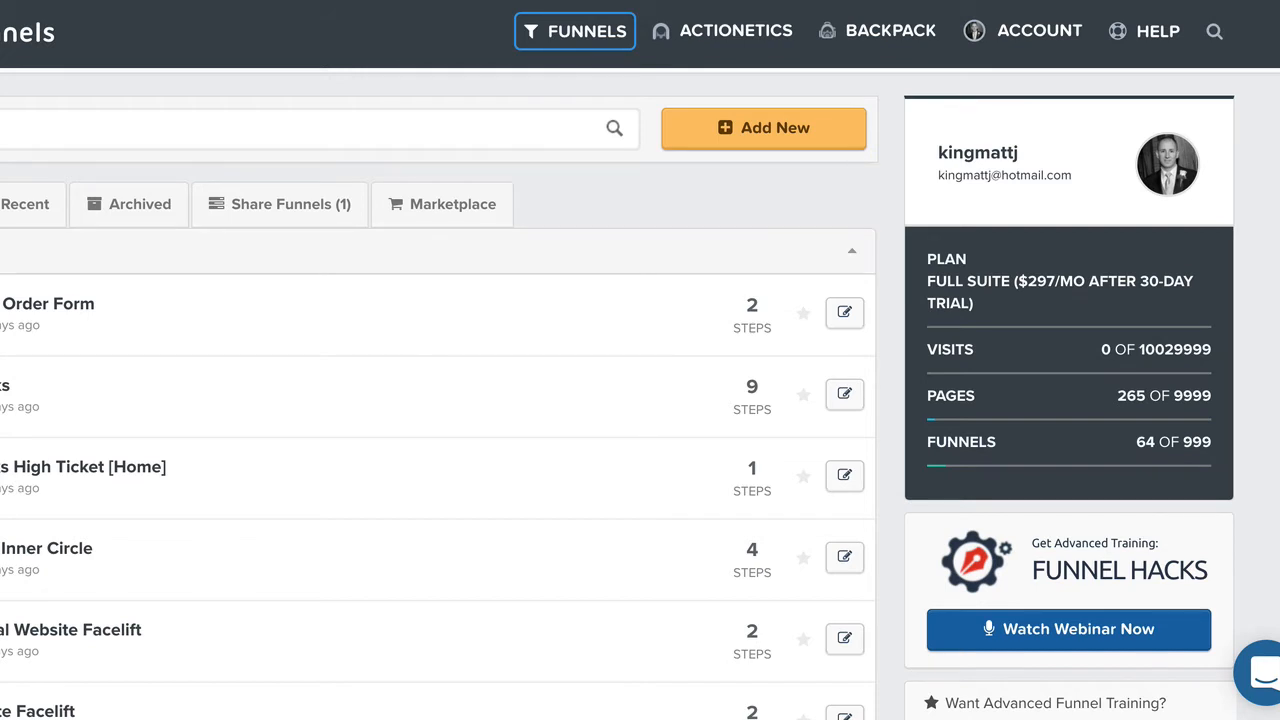
Open the Account menu from the top bar and go to Payment Gateways
{"action": "left_click", "coordinate": [1038, 30]}
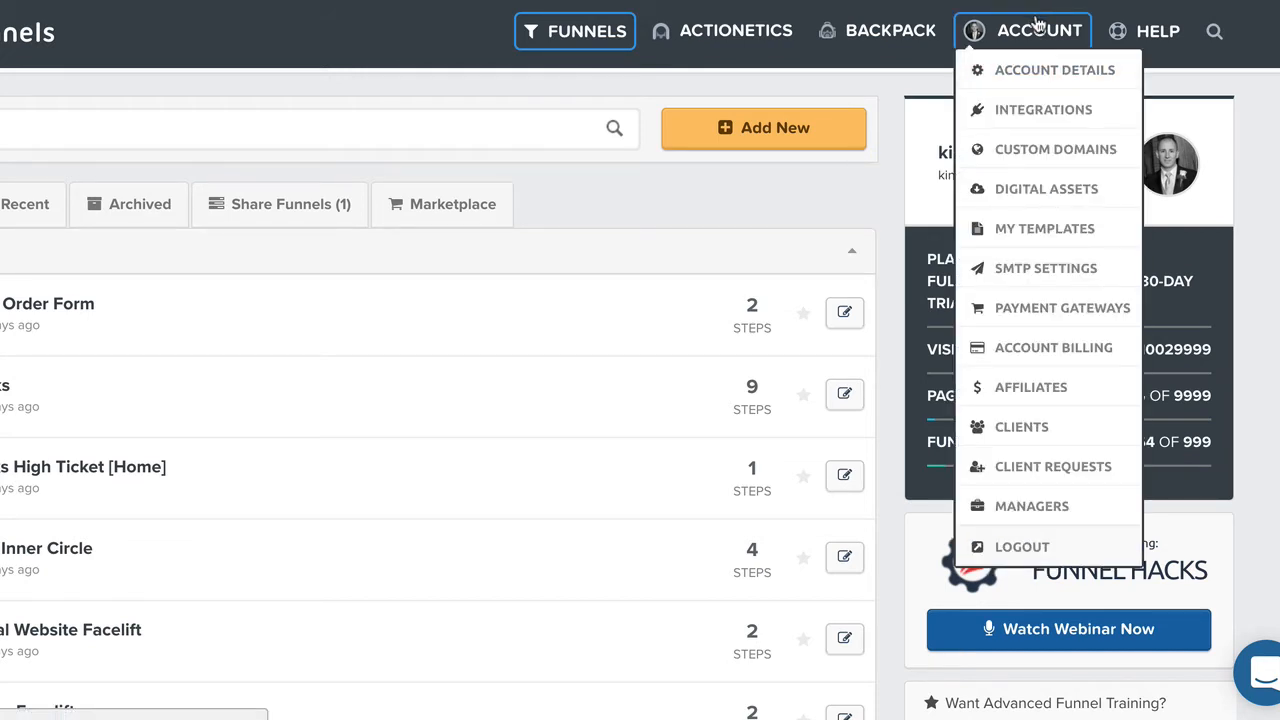
{"action": "mouse_move", "coordinate": [1043, 109]}
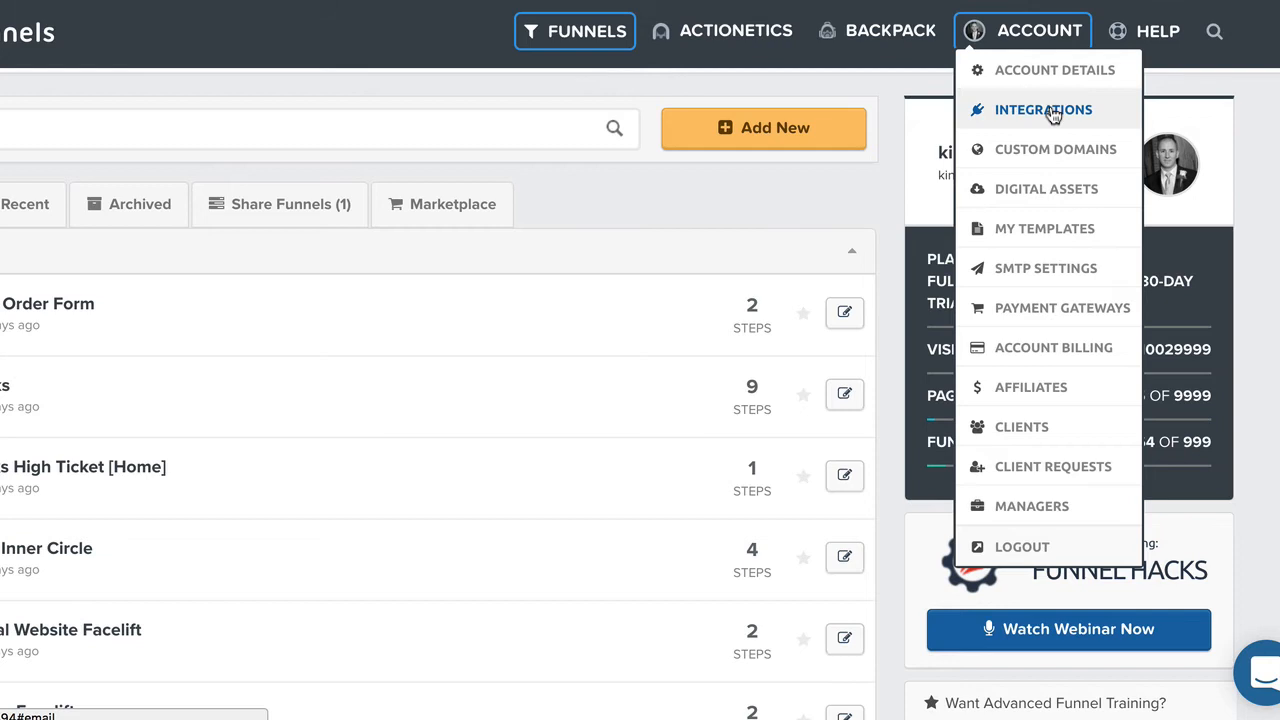
{"action": "mouse_move", "coordinate": [1062, 307]}
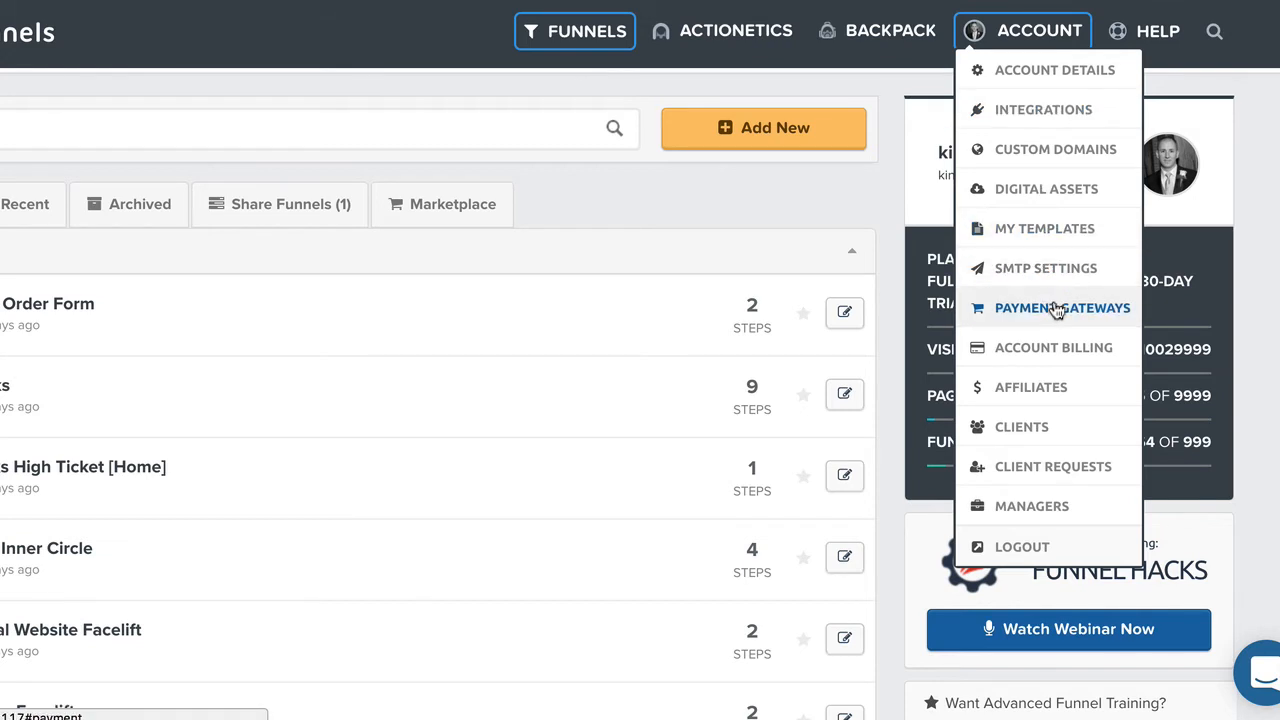
{"action": "left_click", "coordinate": [1022, 30]}
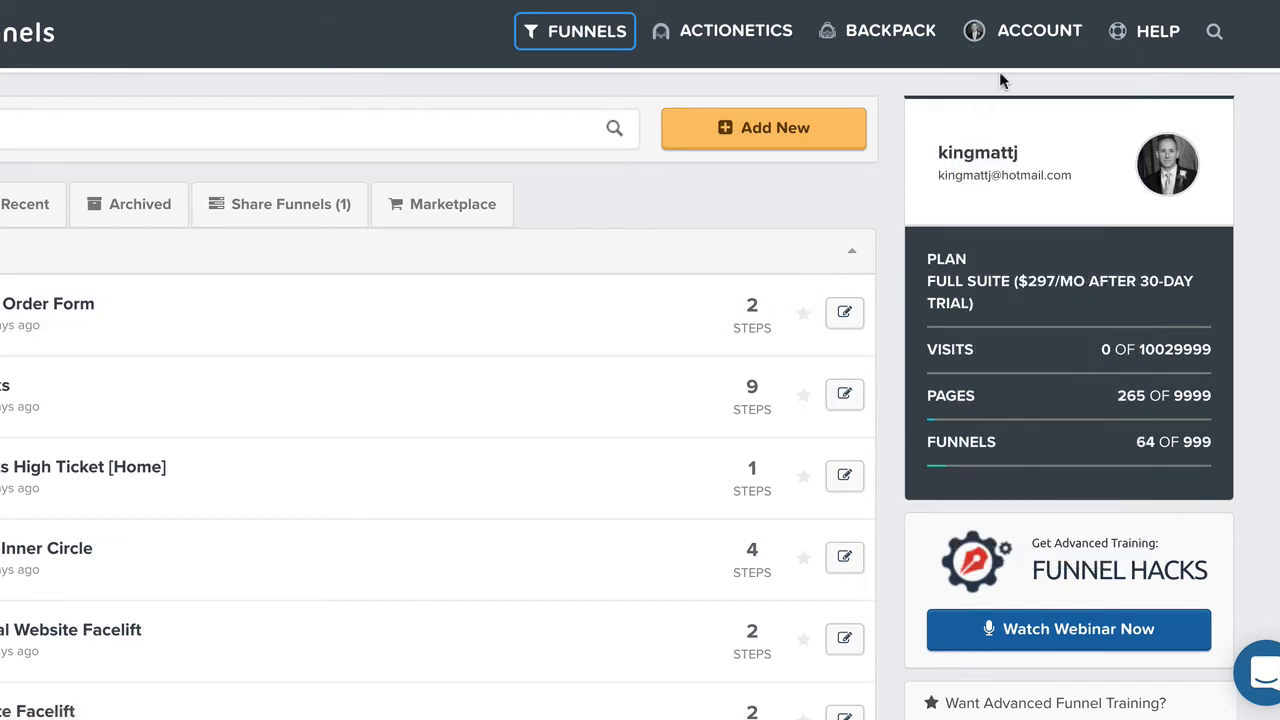
{"action": "left_click", "coordinate": [1039, 30]}
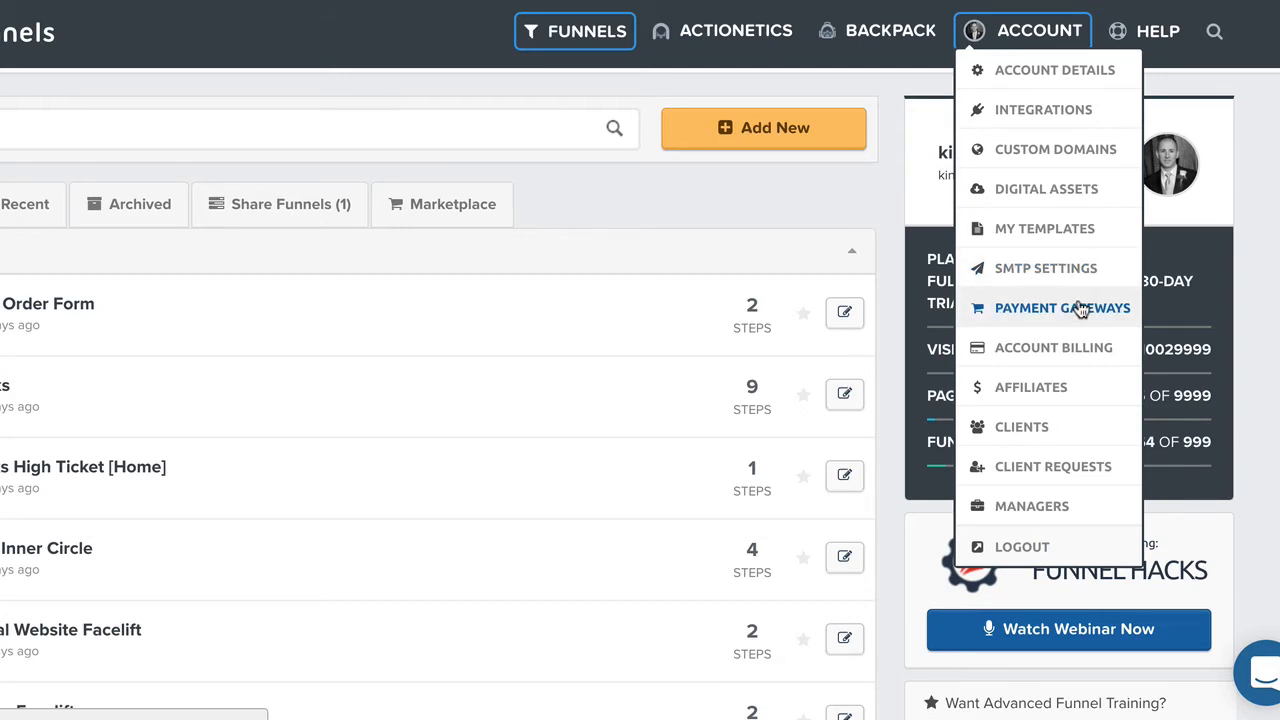
{"action": "left_click", "coordinate": [1062, 307]}
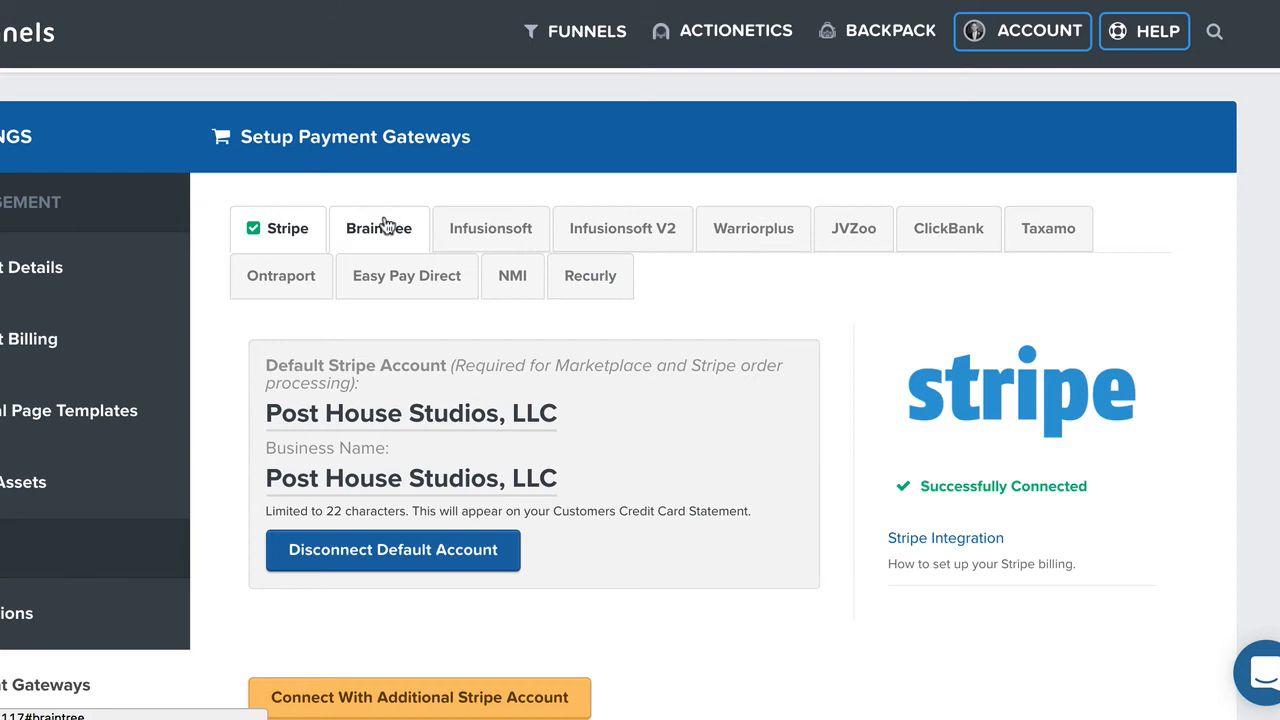
{"action": "mouse_move", "coordinate": [570, 167]}
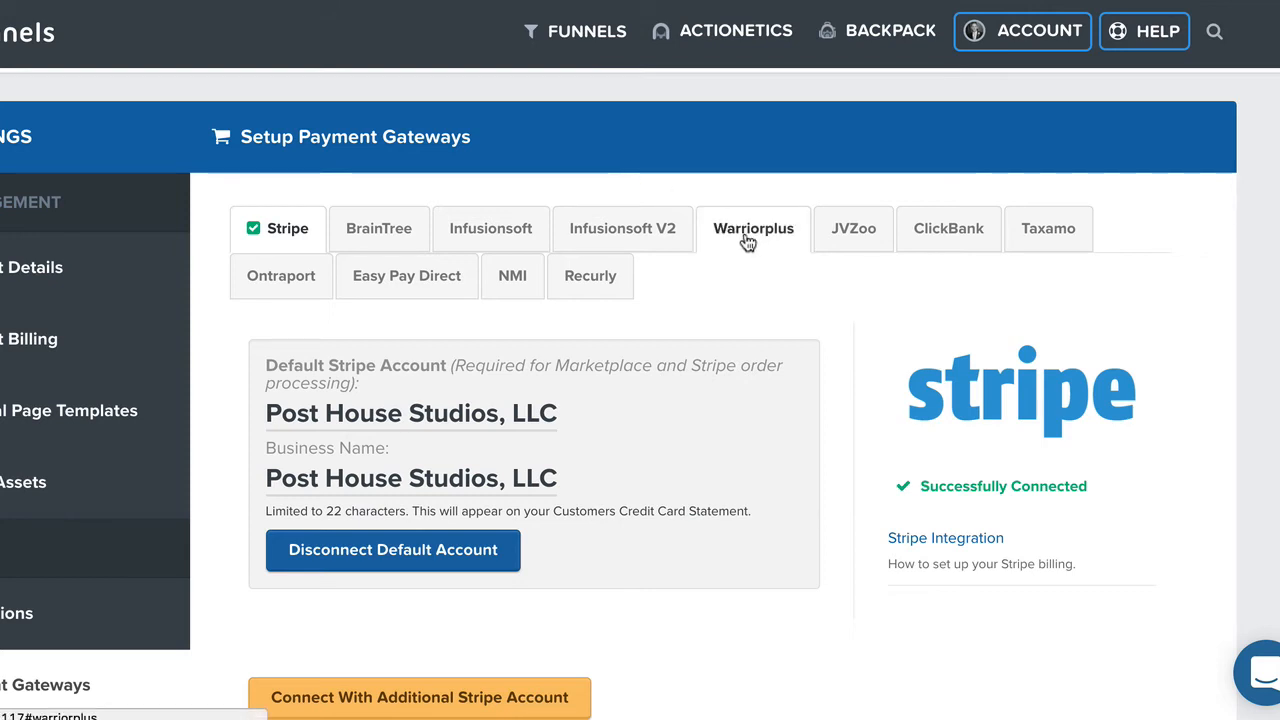
{"action": "mouse_move", "coordinate": [853, 235]}
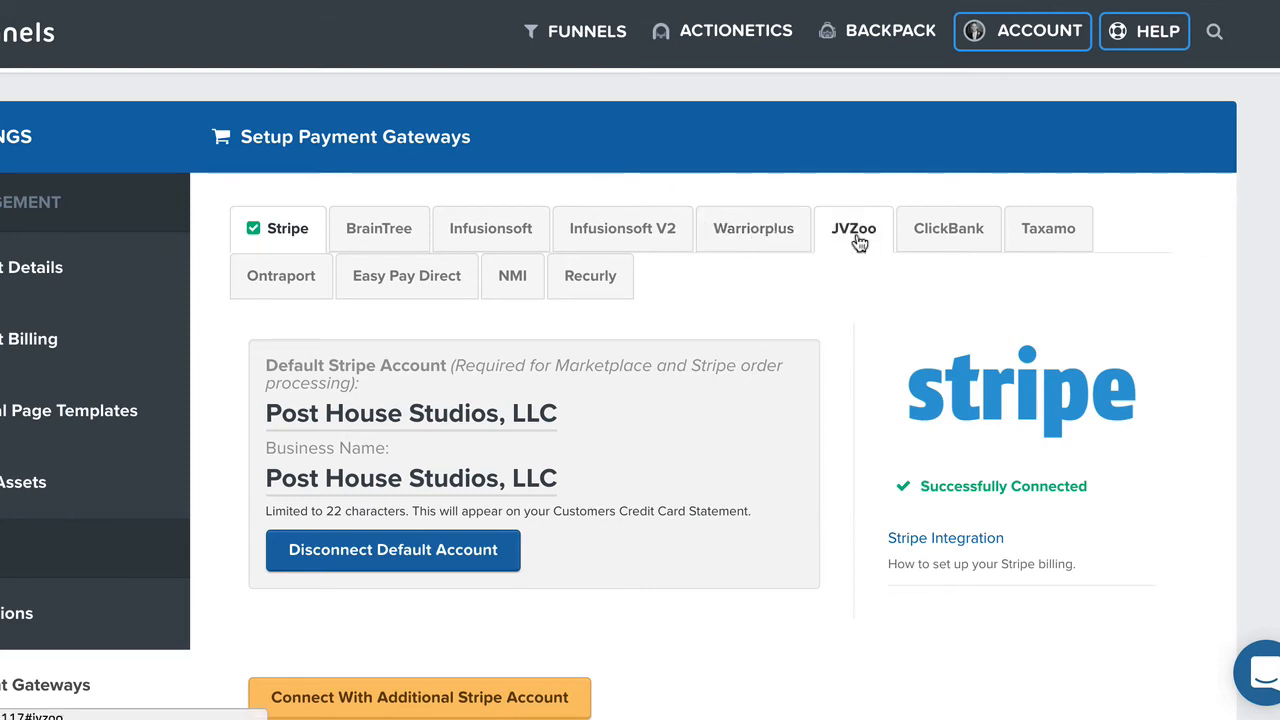
Review the connected Stripe tab and start connecting an additional Stripe account
{"action": "left_click", "coordinate": [1048, 228]}
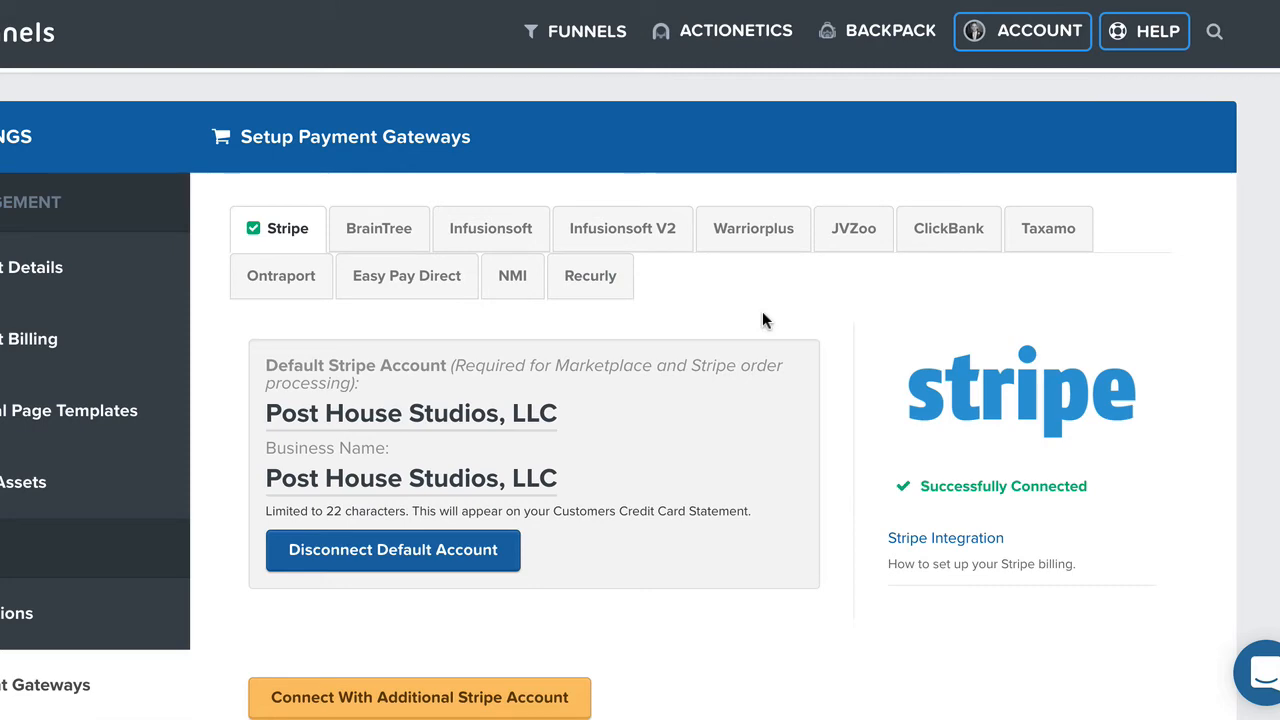
{"action": "scroll", "scroll_direction": "down", "scroll_amount": 3}
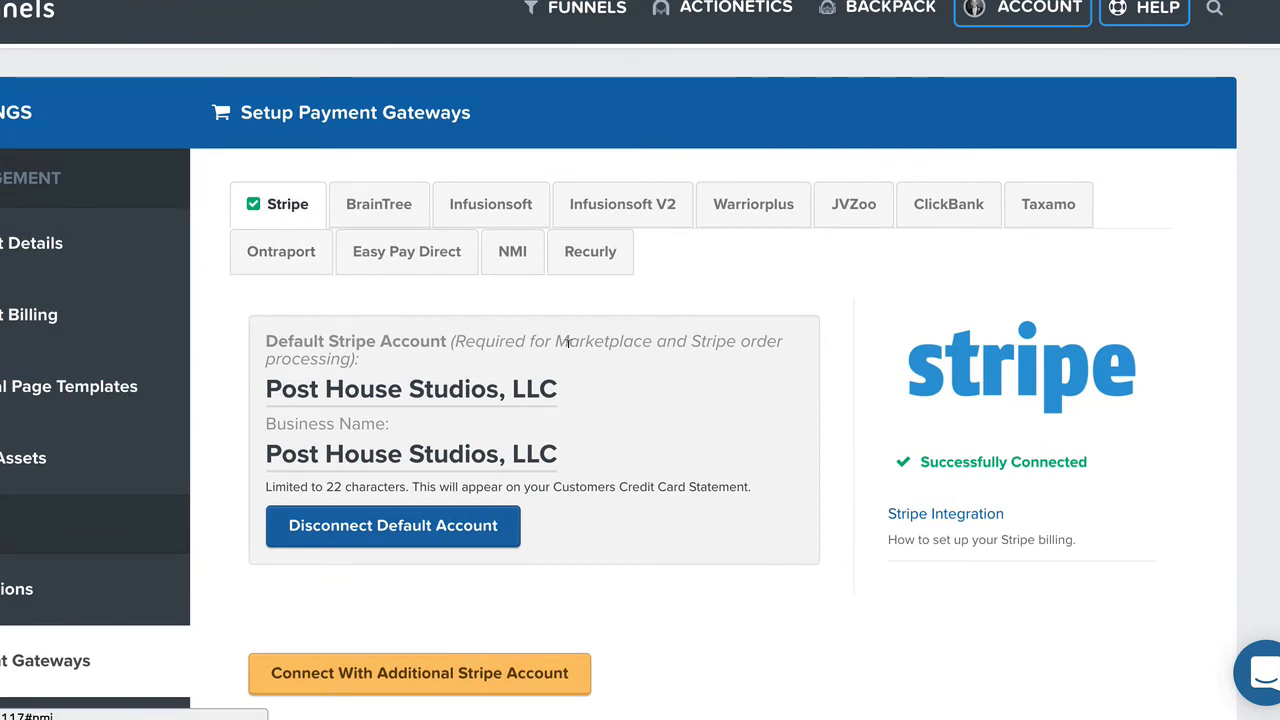
{"action": "mouse_move", "coordinate": [775, 678]}
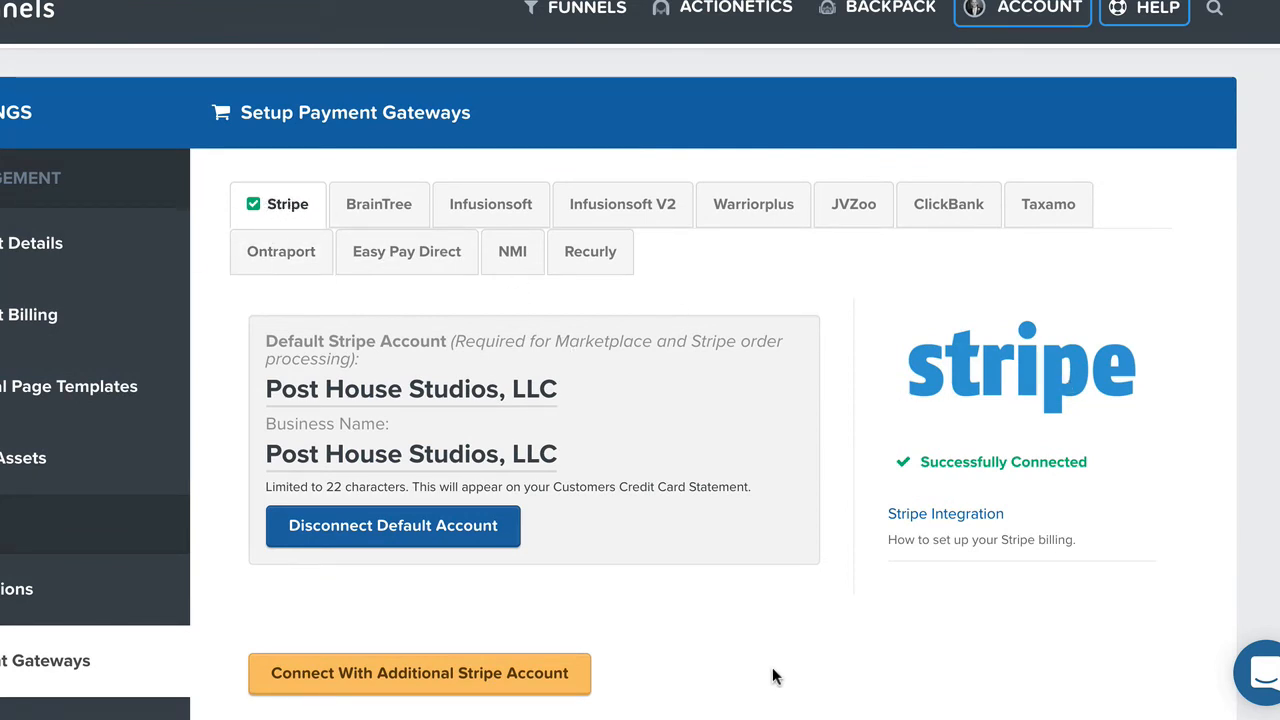
{"action": "left_click", "coordinate": [419, 672]}
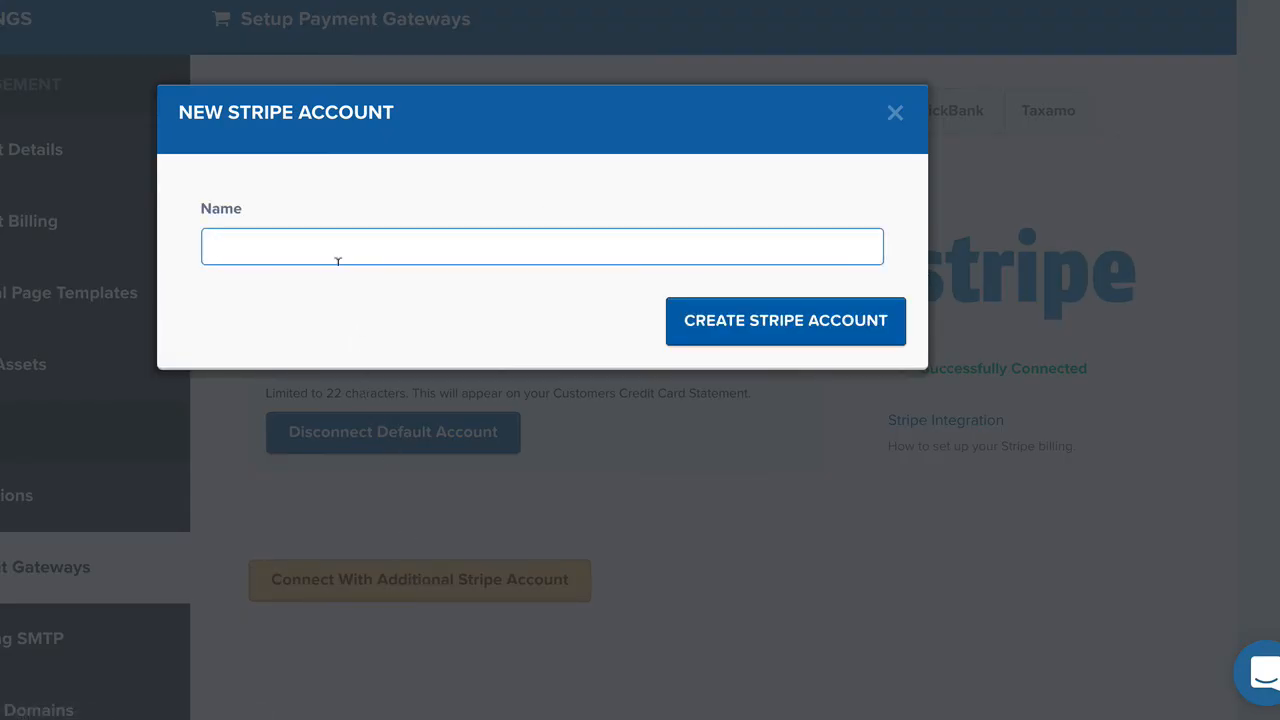
Select the new Stripe account's empty Name field, then cancel the dialog
{"action": "left_click", "coordinate": [542, 246]}
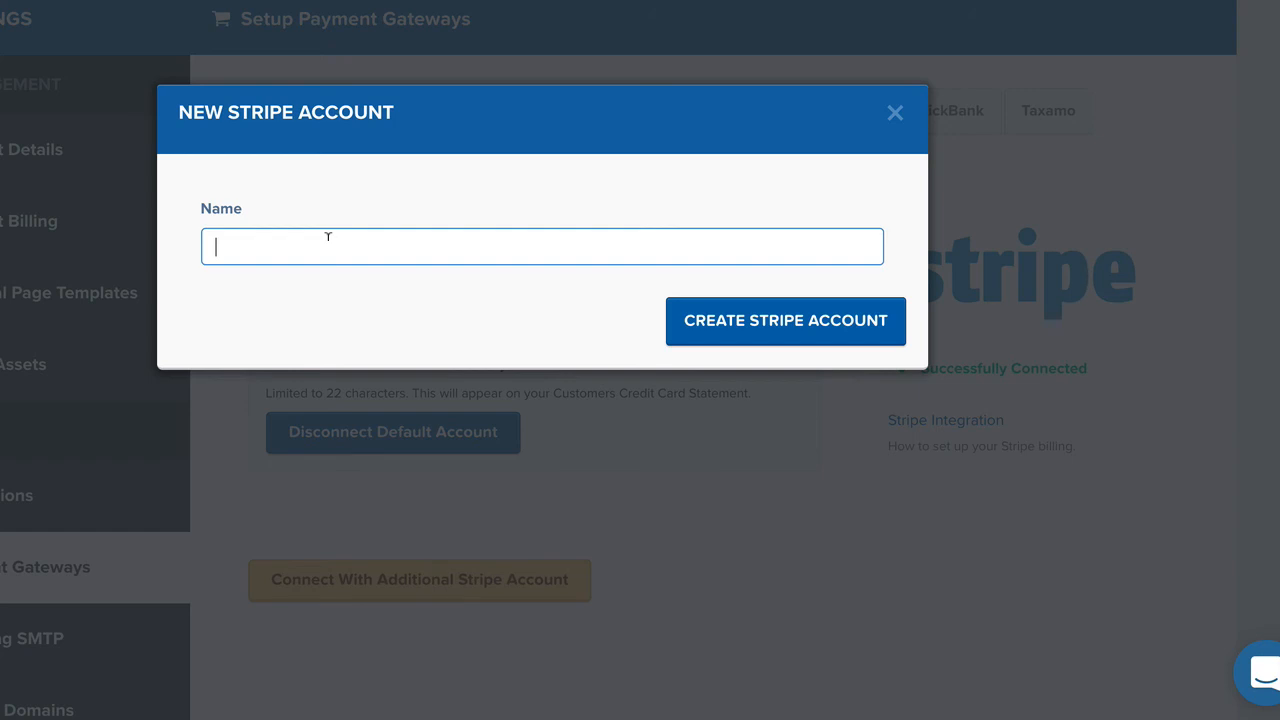
{"action": "left_click", "coordinate": [895, 112]}
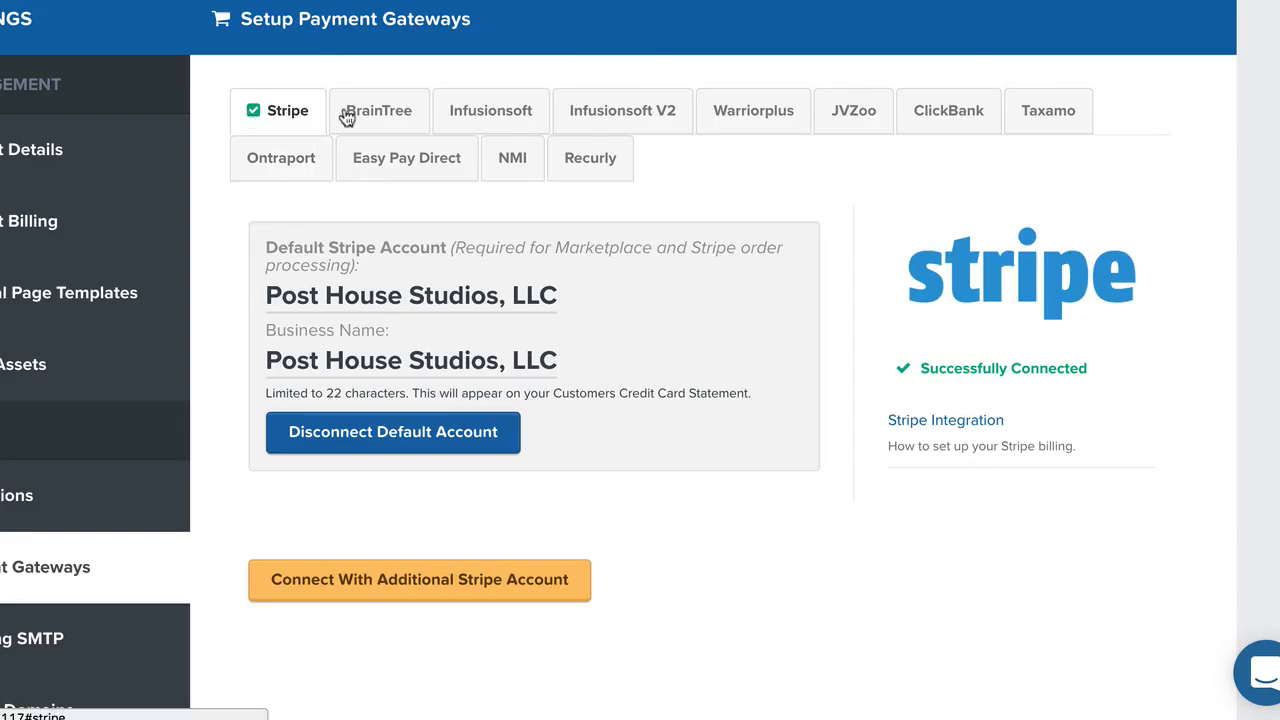
{"action": "mouse_move", "coordinate": [990, 385]}
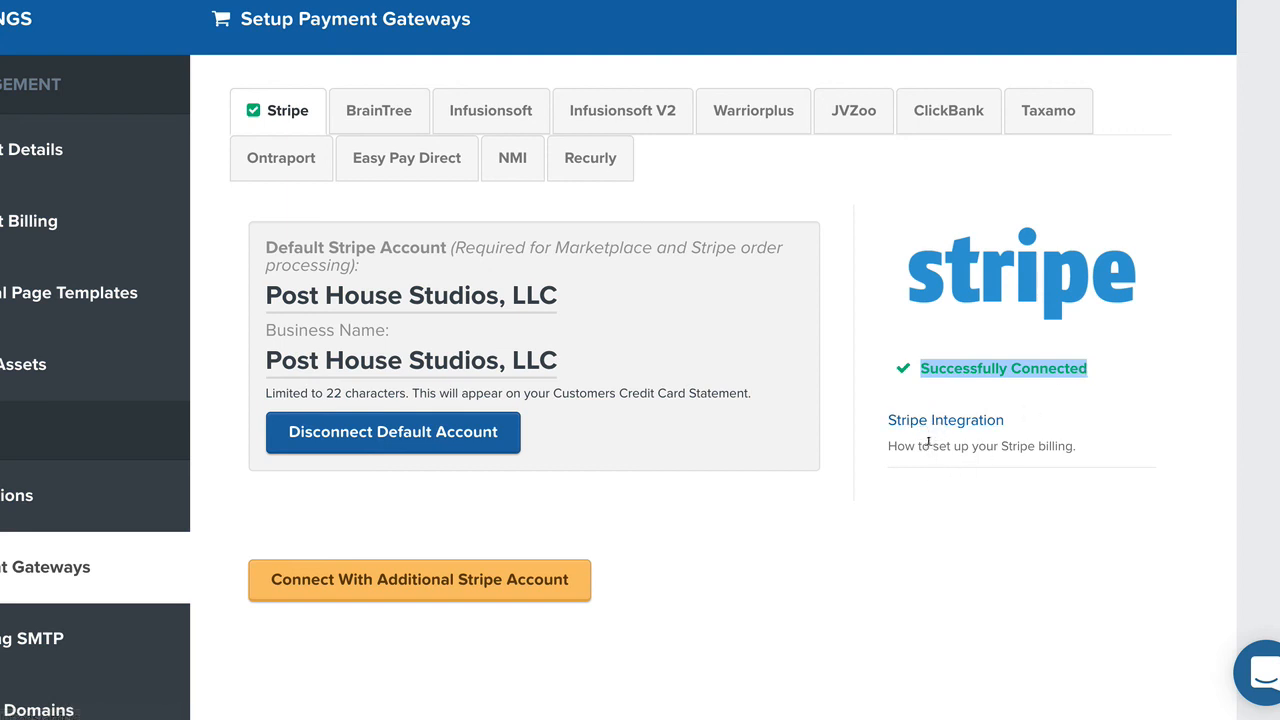
{"action": "mouse_move", "coordinate": [1003, 479]}
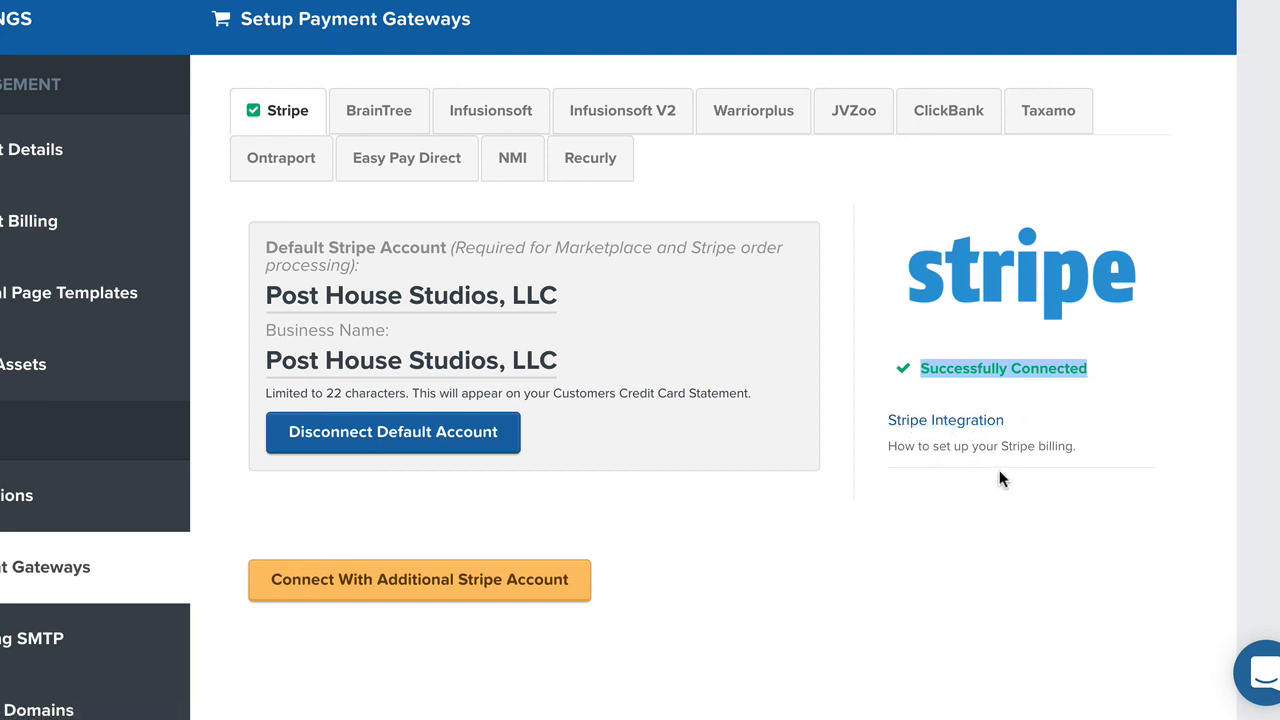